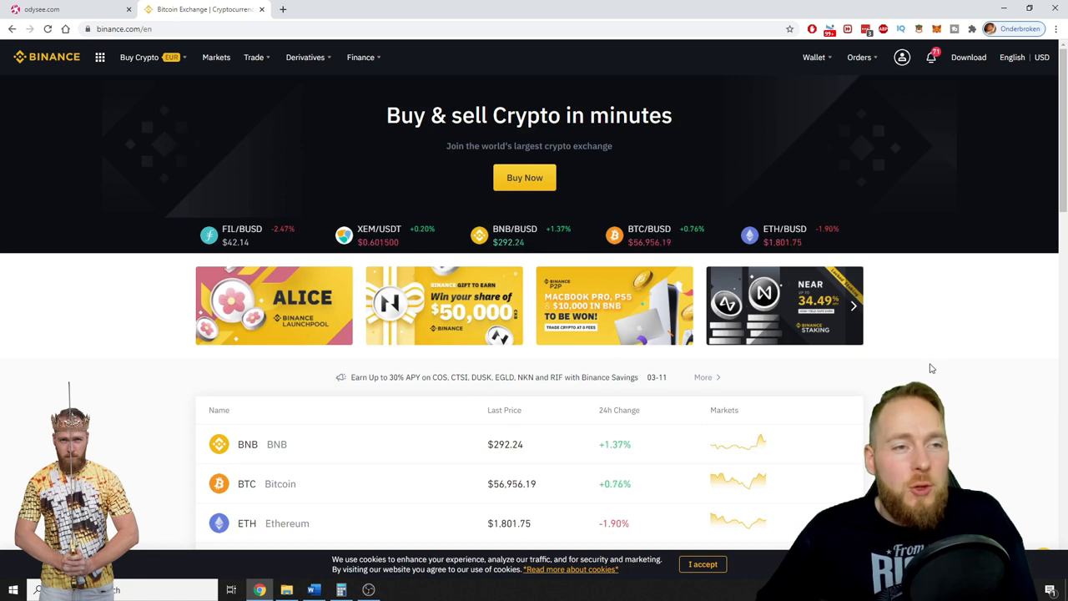
Reach API Management from the top-bar account menu, listing the existing Bitbrokertrade key
left_click(902, 57)
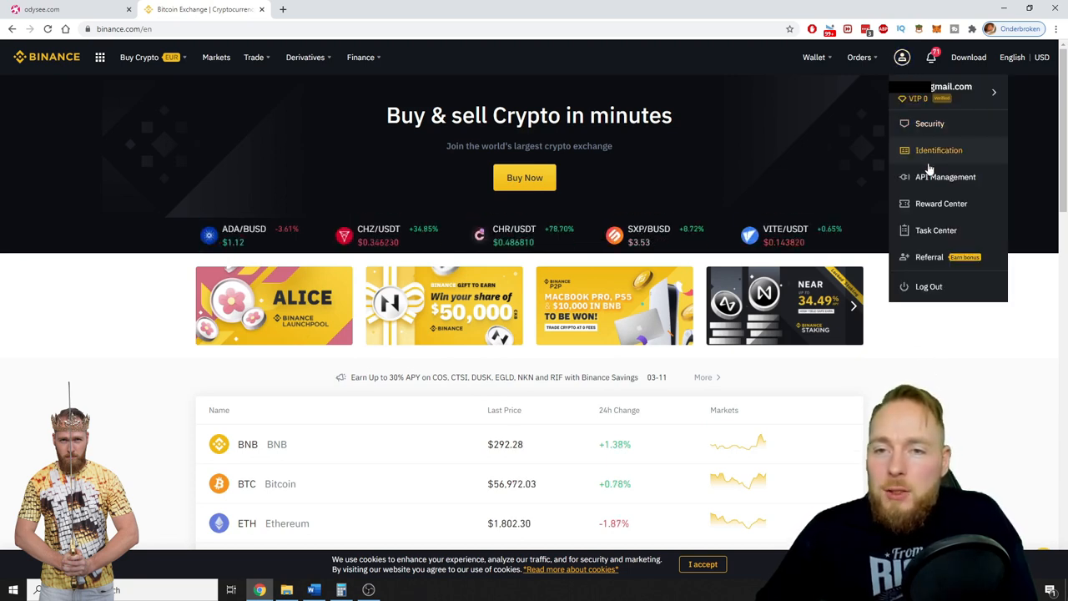
left_click(945, 177)
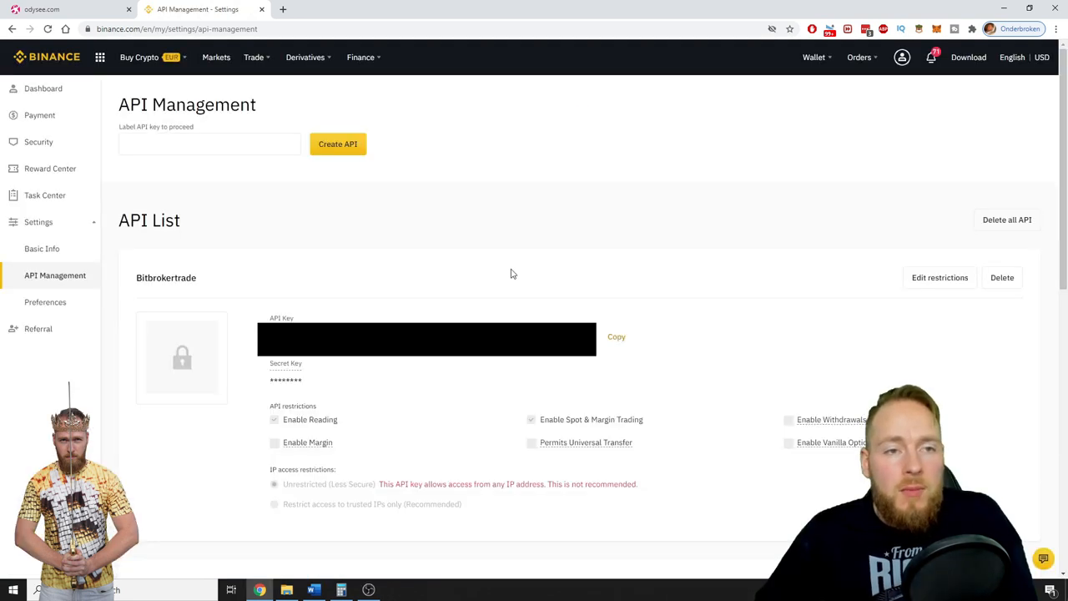
mouse_move(332, 394)
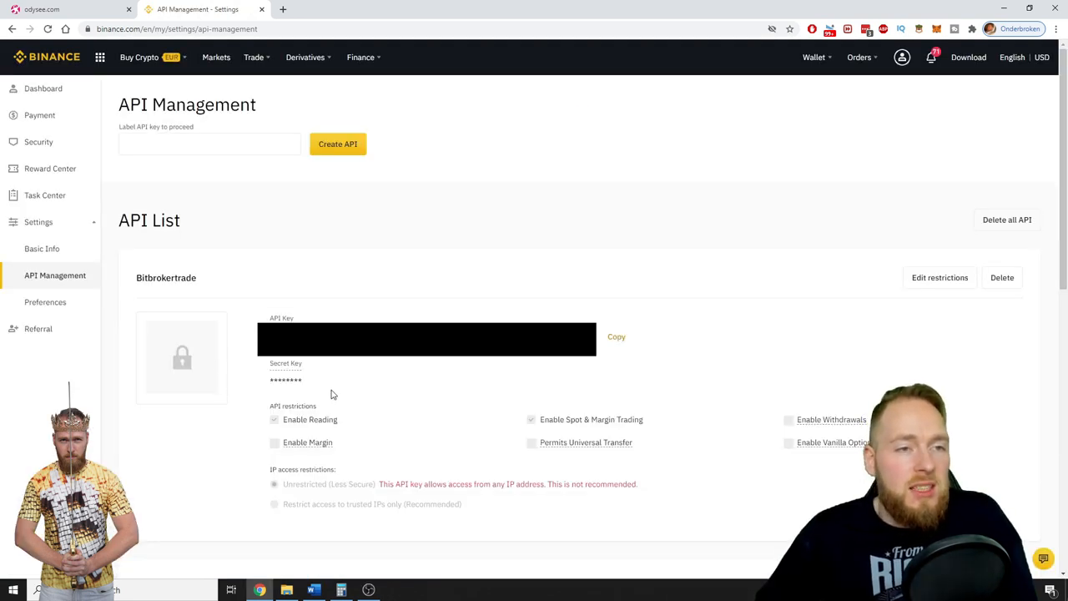
Label the new API key 'crypto' and submit Create API, triggering the security-key check
type("c")
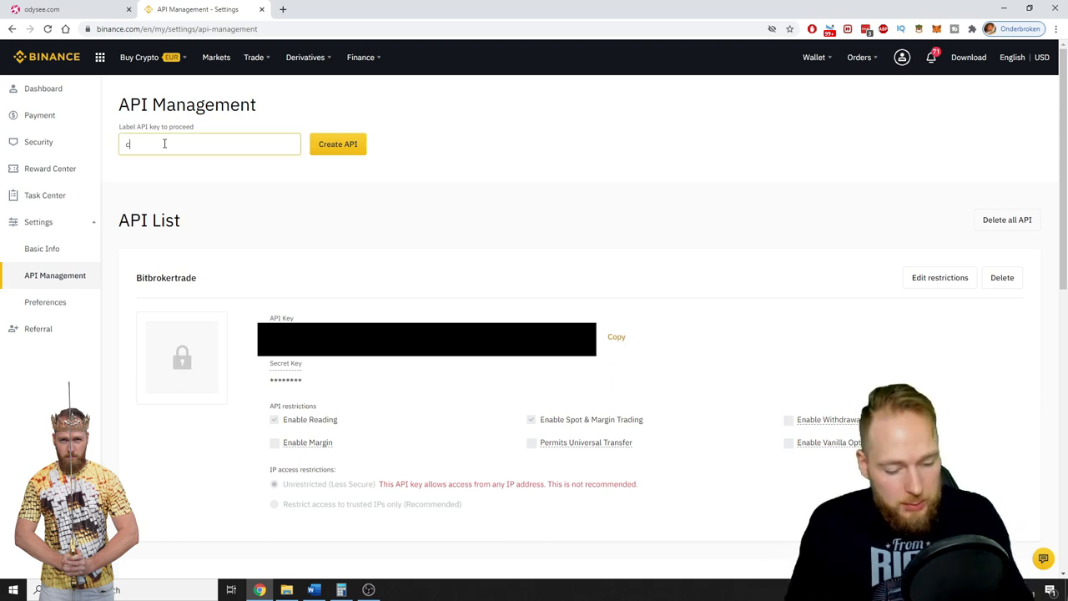
type("rypto")
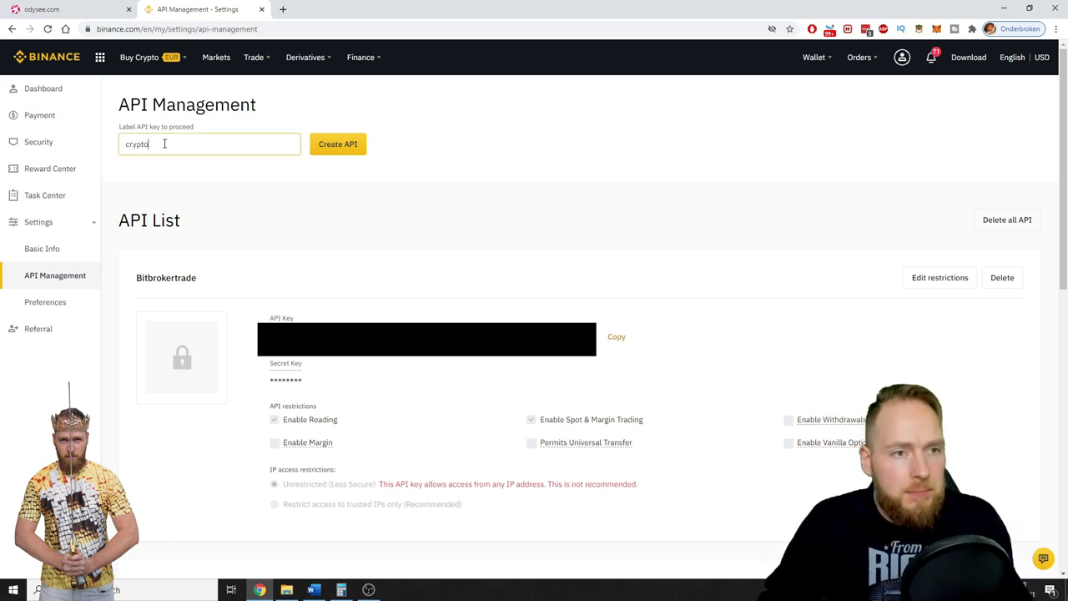
left_click(338, 144)
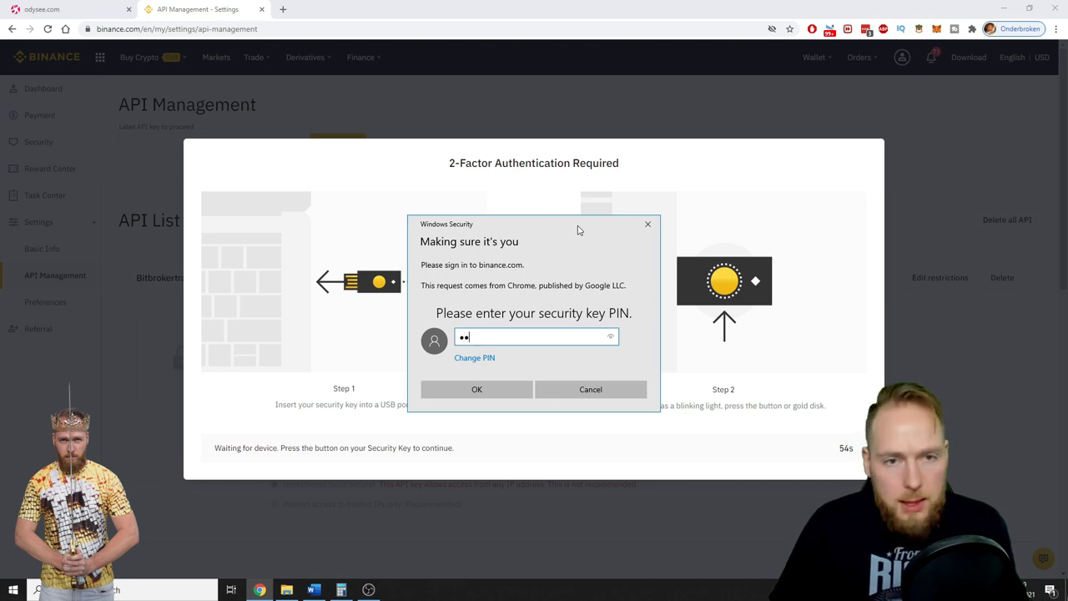
Enter and confirm the security key PIN in the Windows Security dialog
type("•")
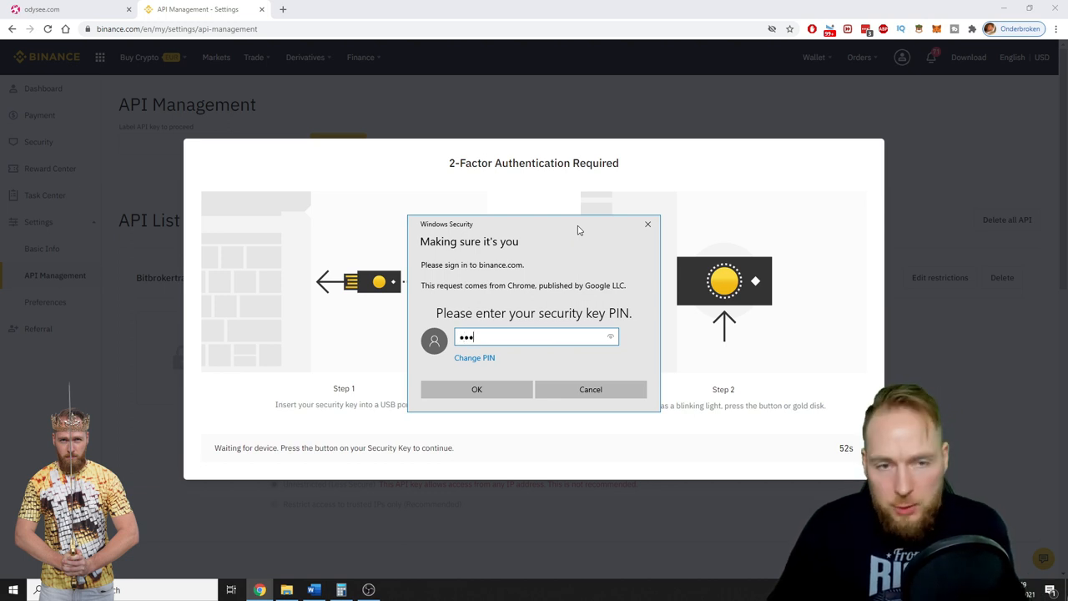
left_click(478, 389)
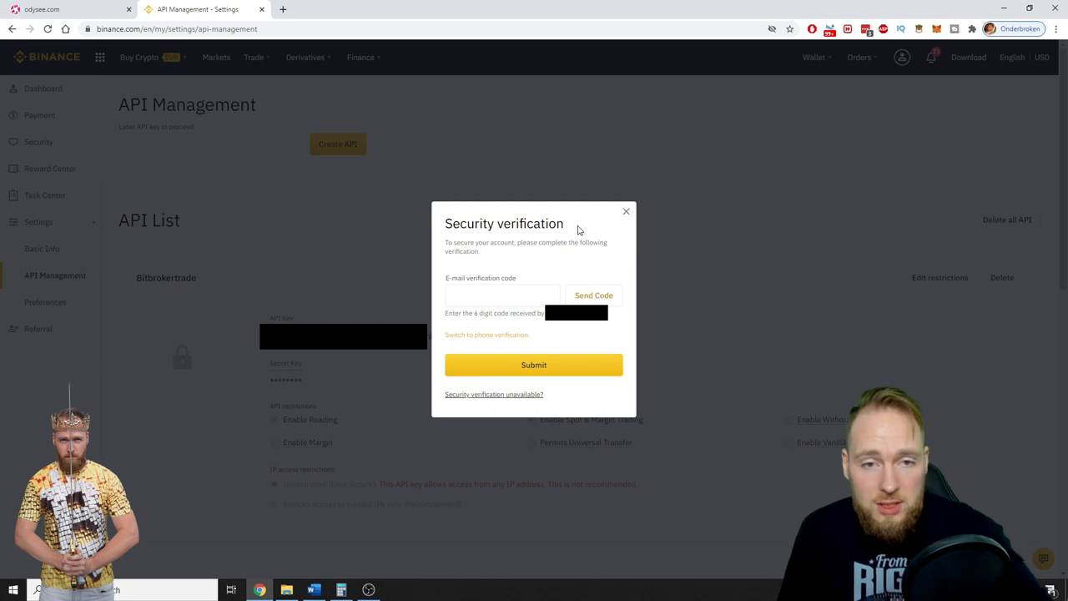
Request the e-mail code and submit it so the 'crypto' key and secret appear in the list
left_click(503, 294)
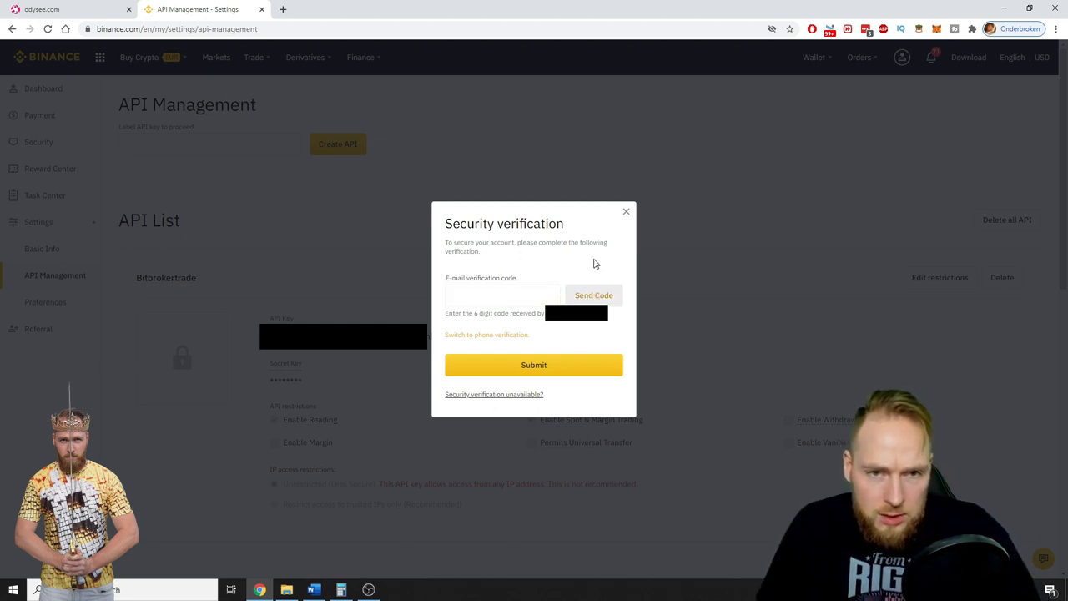
left_click(594, 294)
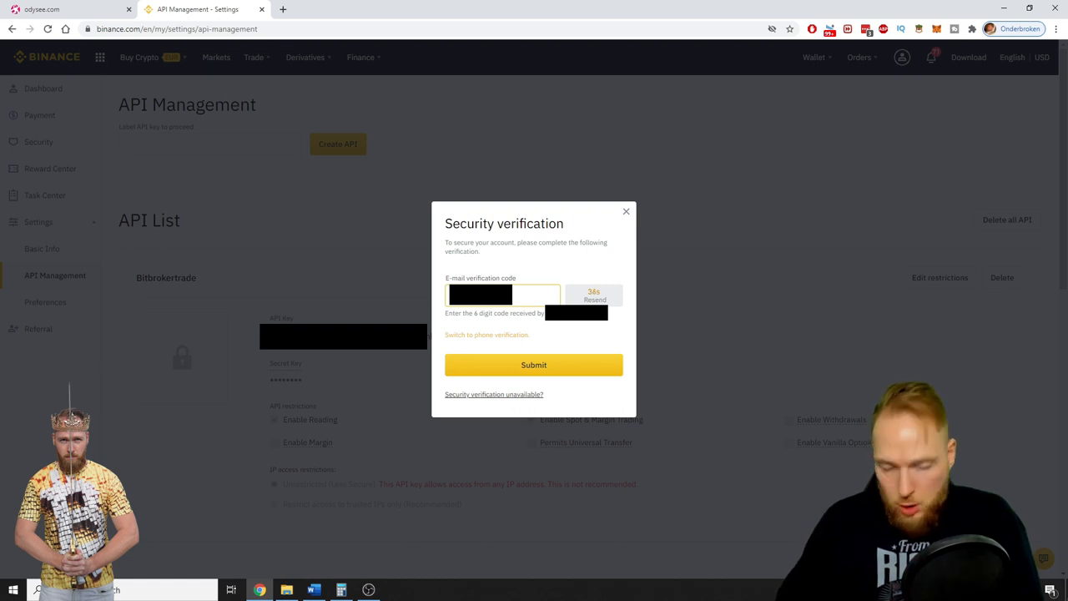
left_click(534, 364)
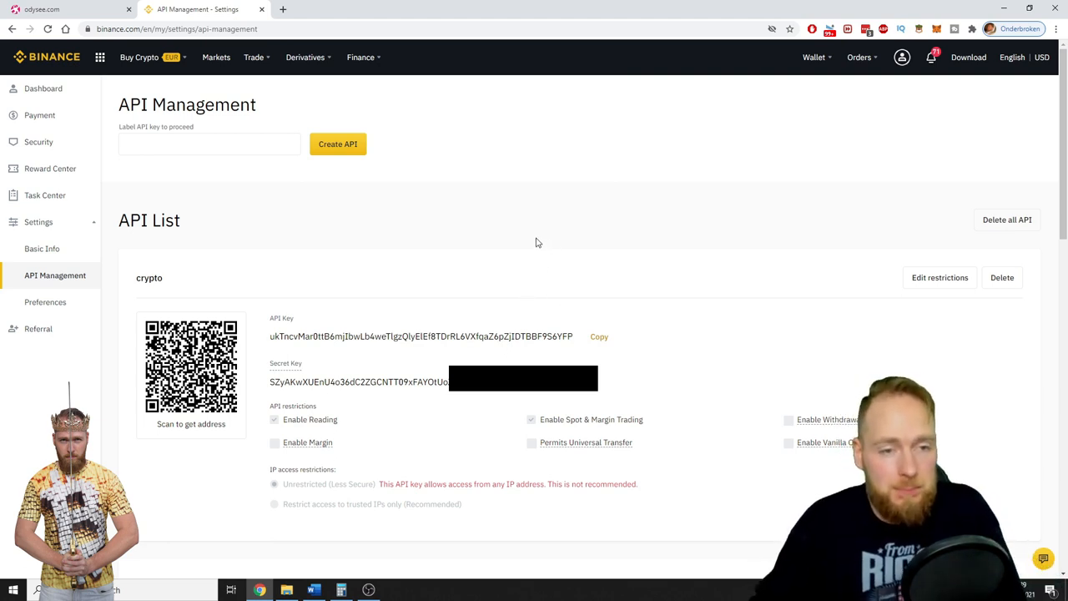
mouse_move(575, 342)
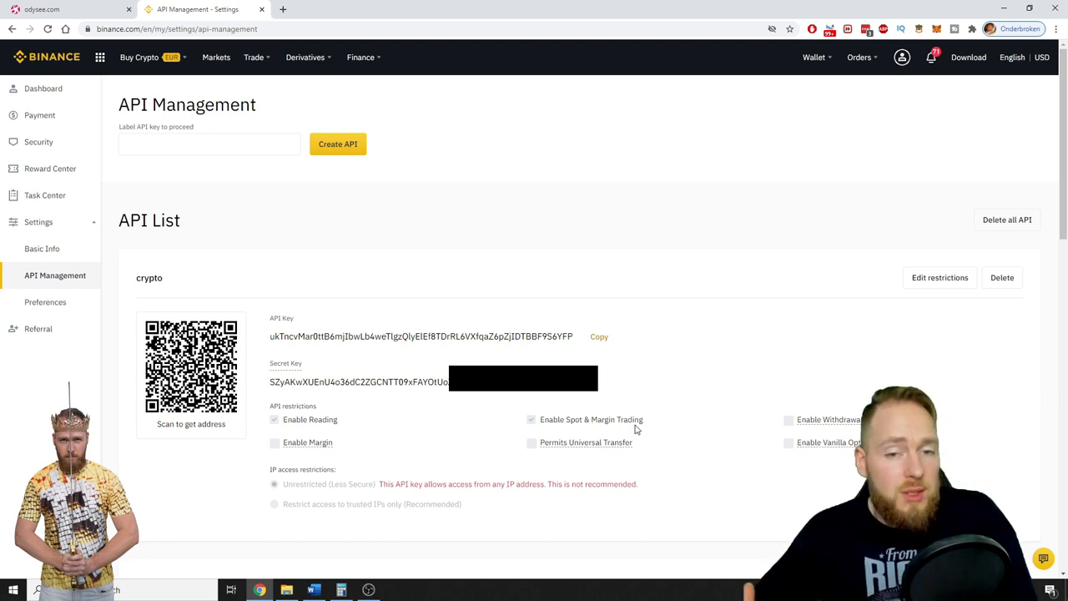
mouse_move(784, 417)
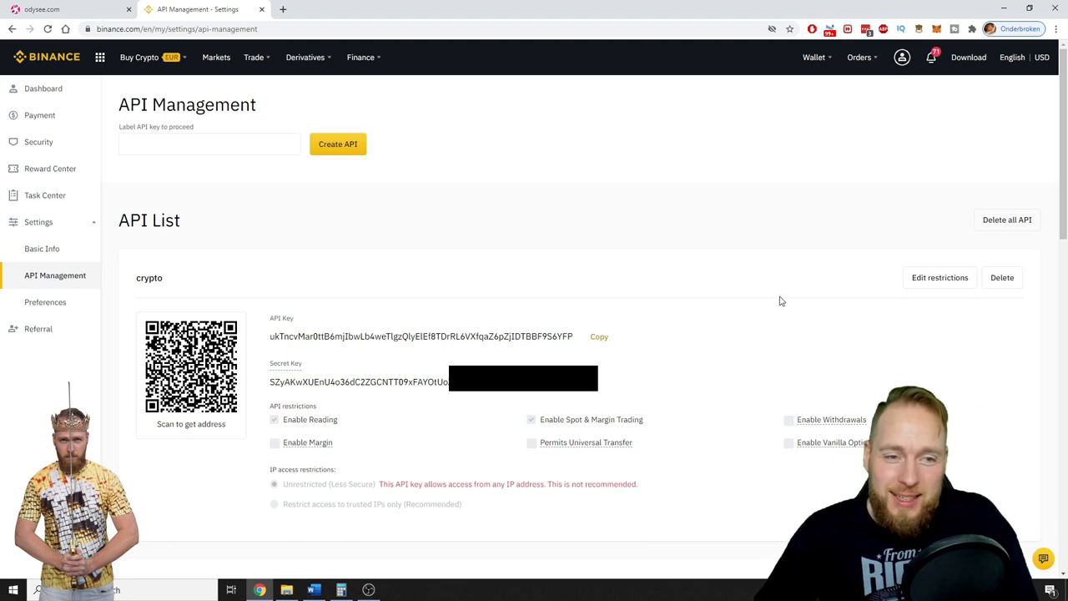
mouse_move(768, 257)
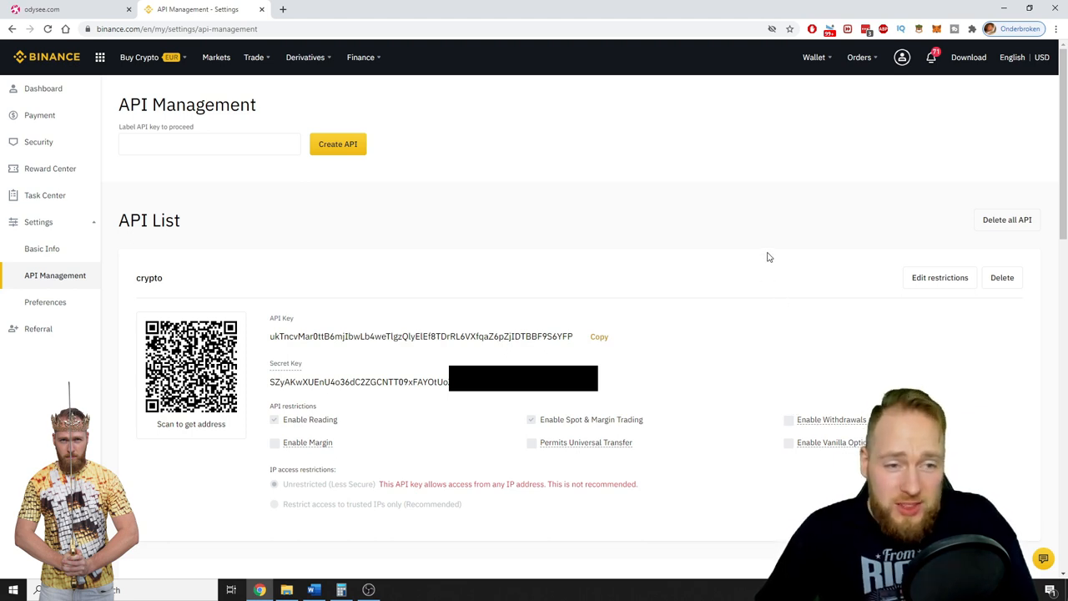
mouse_move(745, 261)
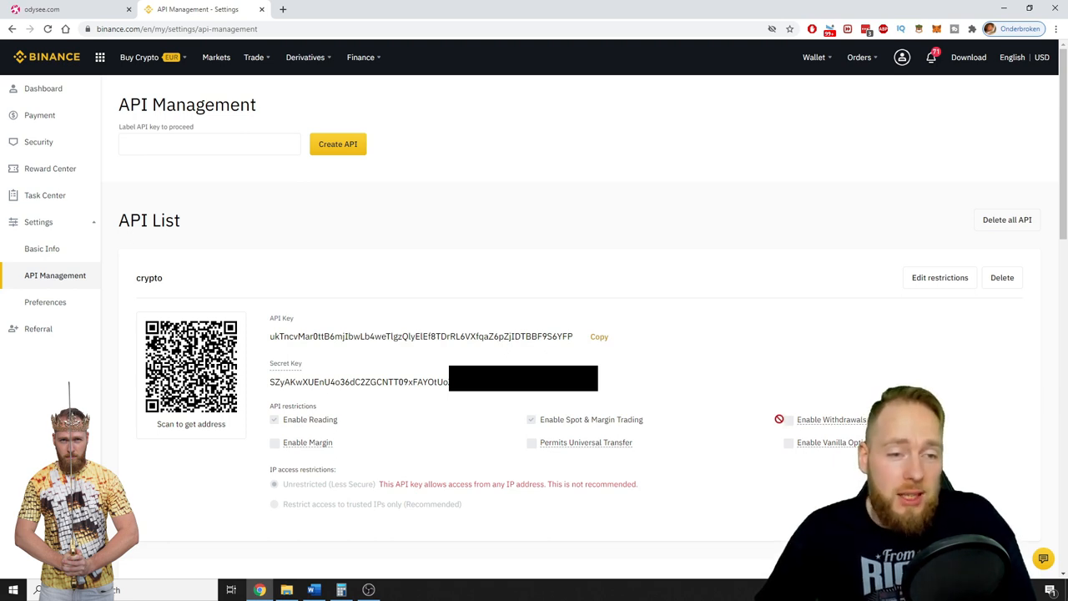
scroll("down", 3)
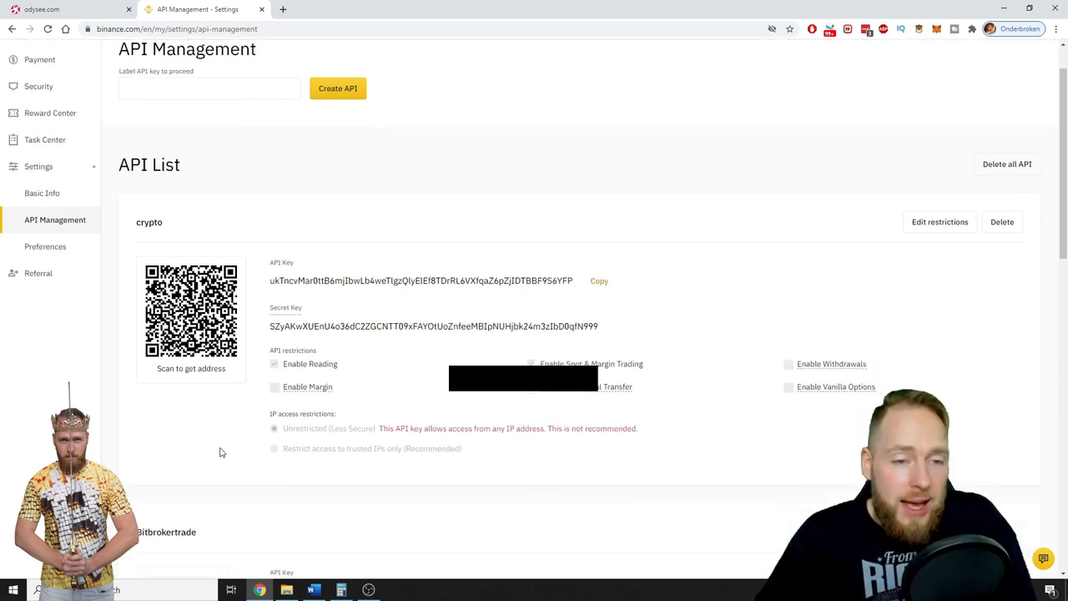